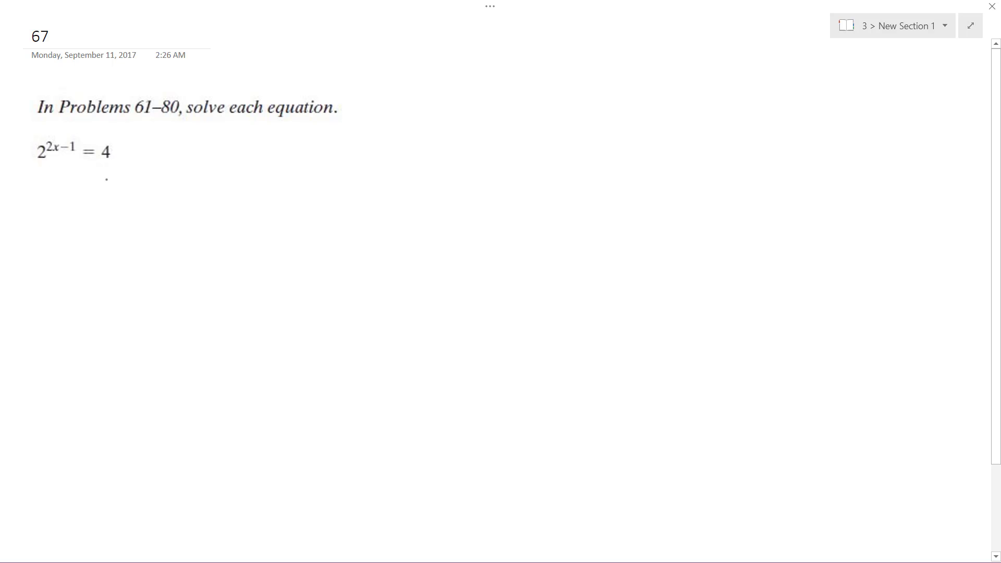
Draw a ⇒ implication arrow to the right of 2^(2x−1) = 4.
{"action": "left_click_drag", "start_coordinate": [121, 157], "coordinate": [160, 144]}
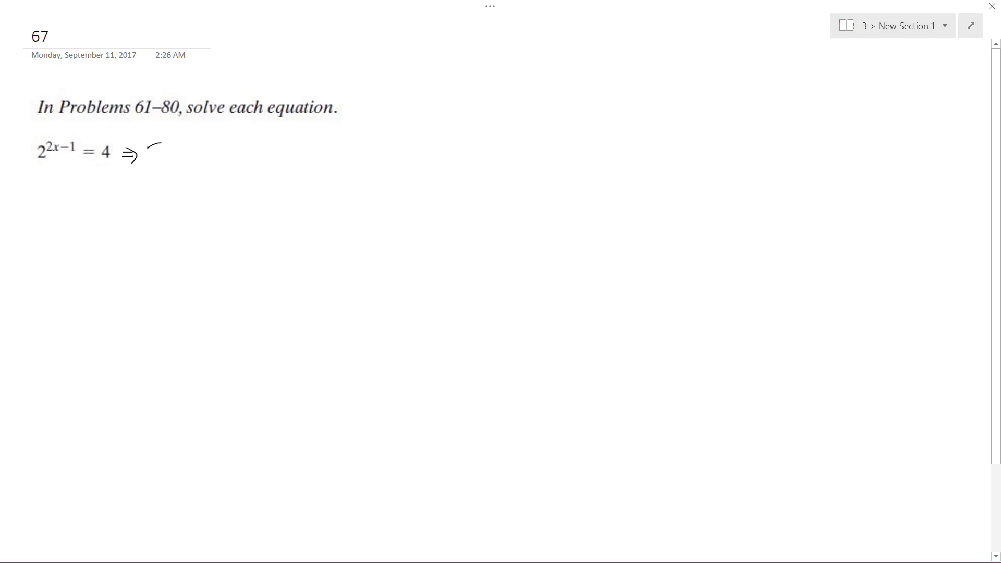